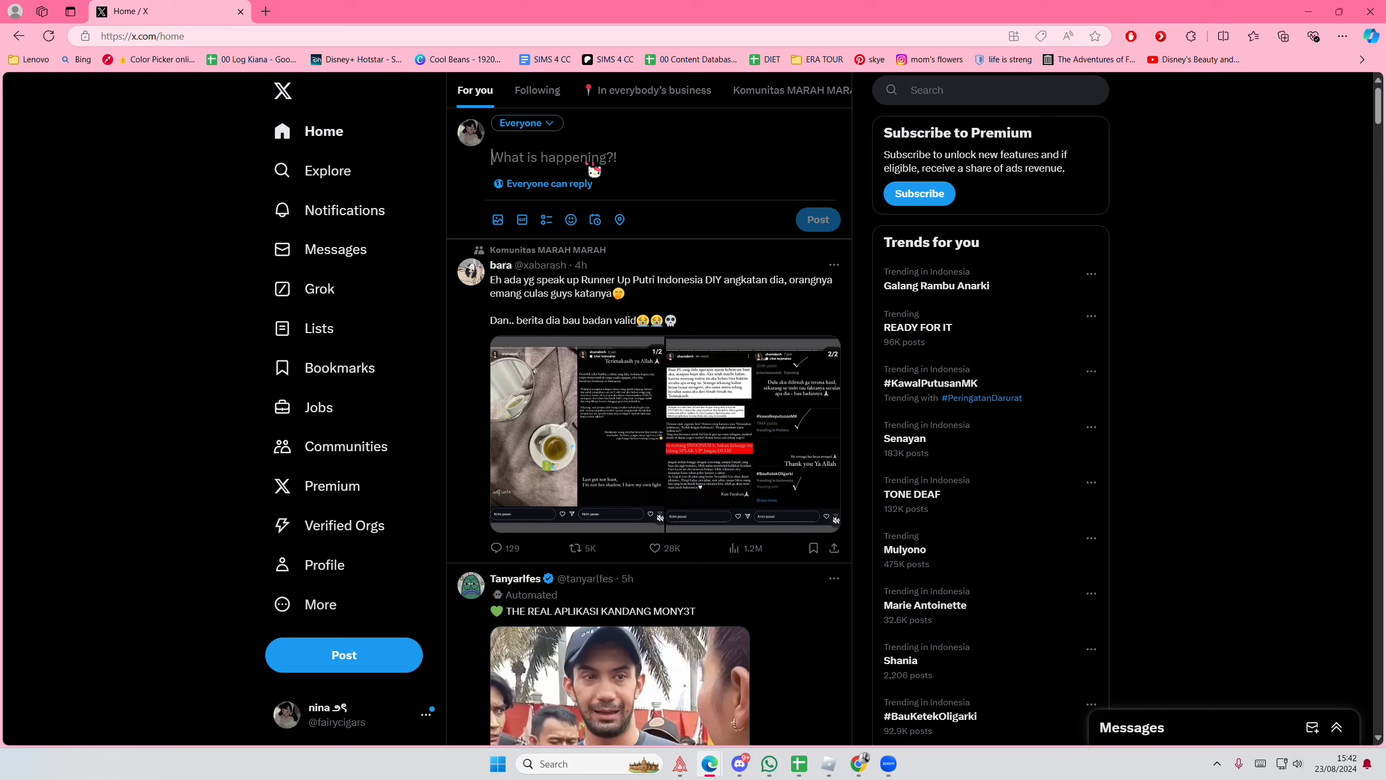
Draft a new post with the placeholder text 'sdajkhfdsahjkfdjsakjkfdhsfhdjla' in the home composer.
{"action": "type", "text": "sdajkhfdsahjkfdjsakjkfdhsfhdjla"}
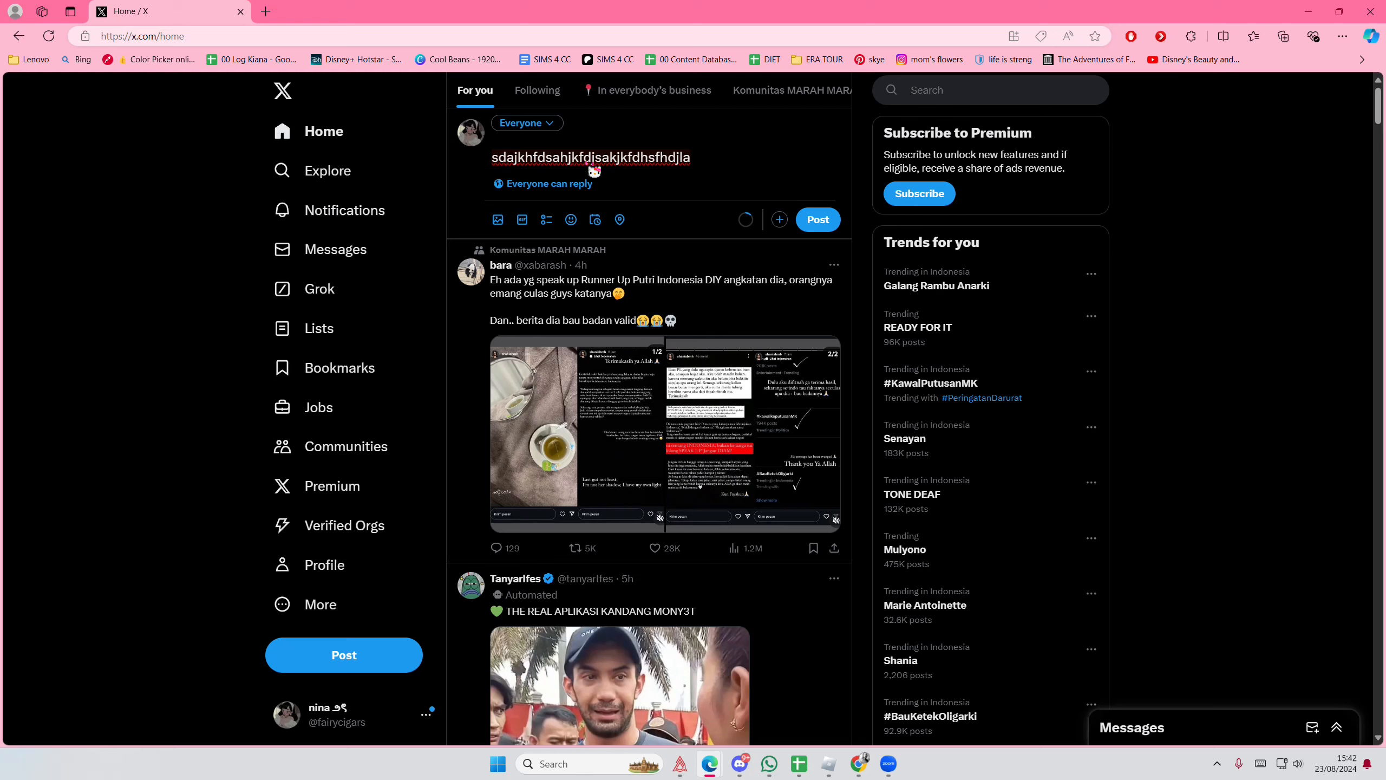
{"action": "mouse_move", "coordinate": [595, 219]}
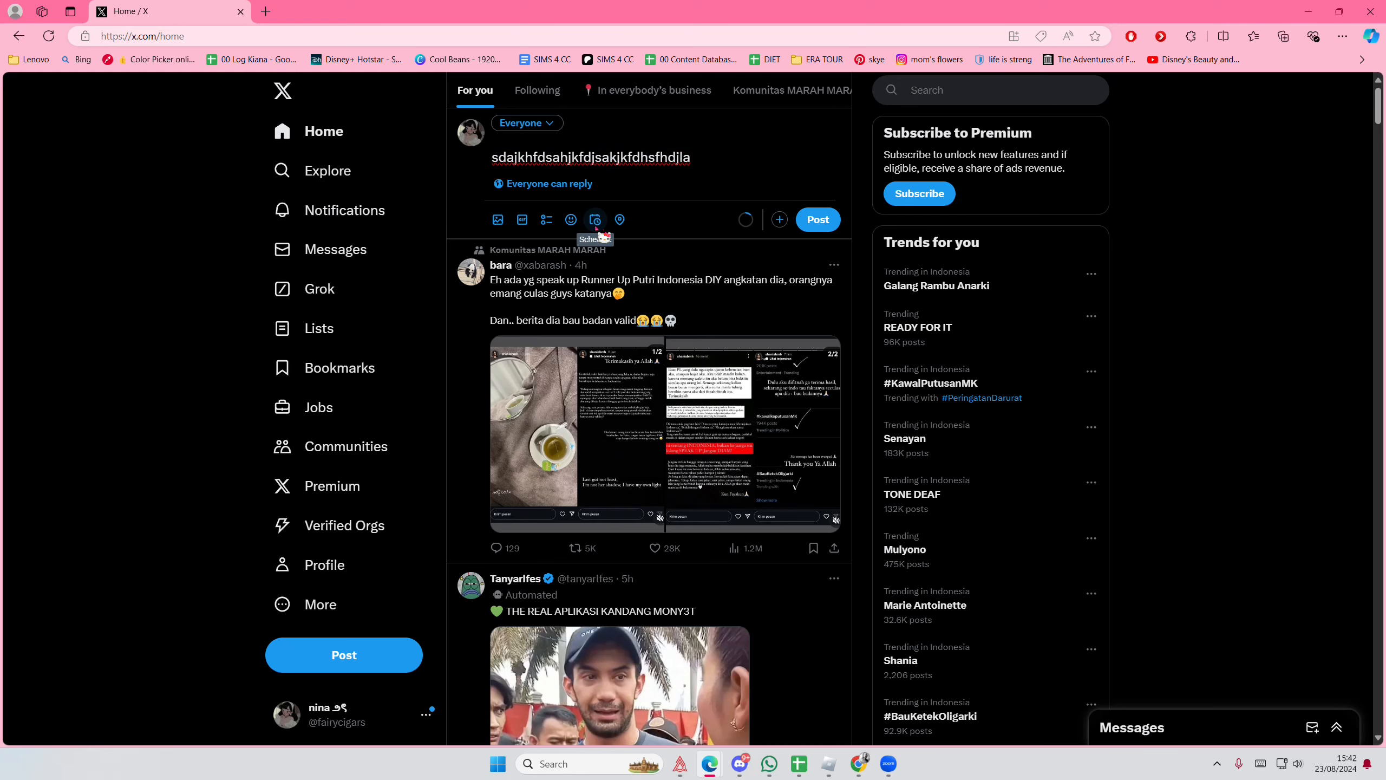
Set the draft's scheduled send date to November 16, 2025.
{"action": "left_click", "coordinate": [596, 220]}
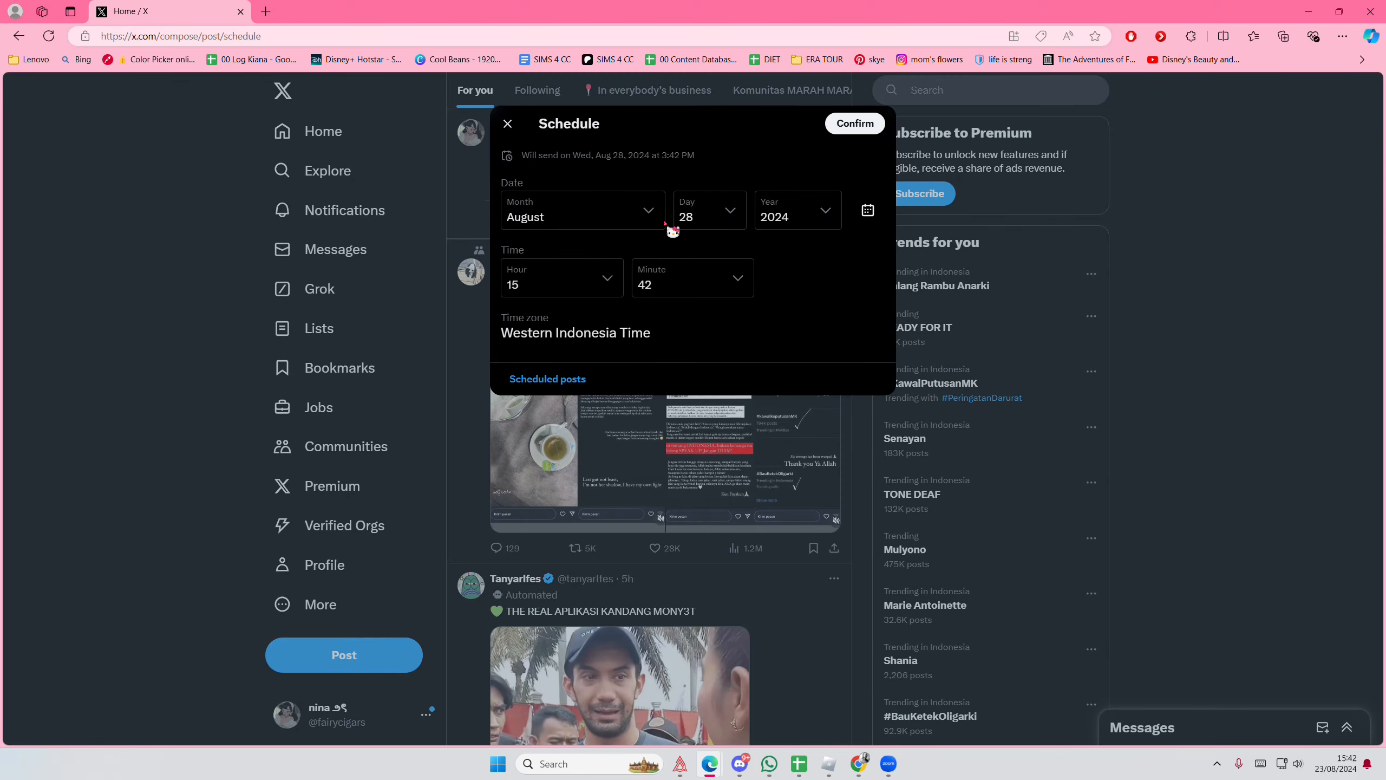
{"action": "left_click", "coordinate": [582, 210]}
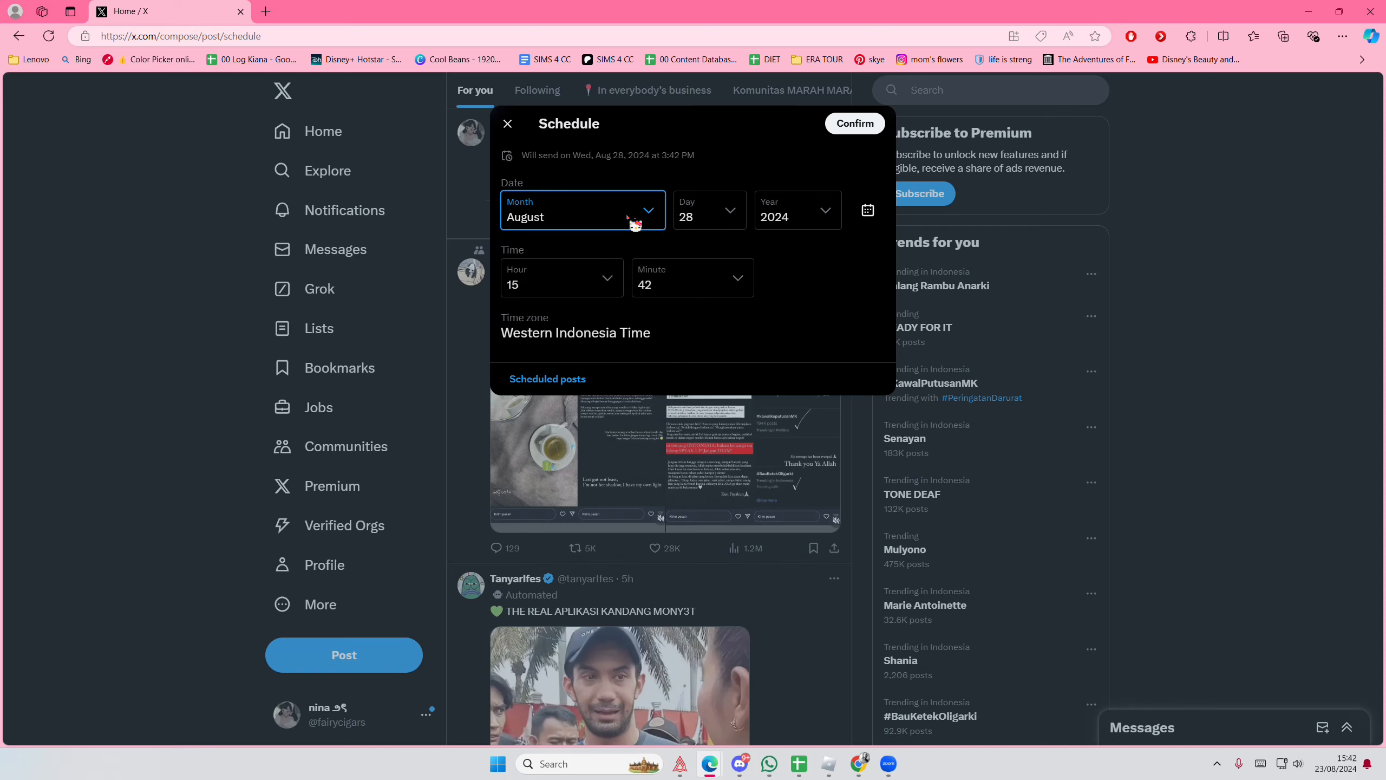
{"action": "left_click", "coordinate": [582, 217]}
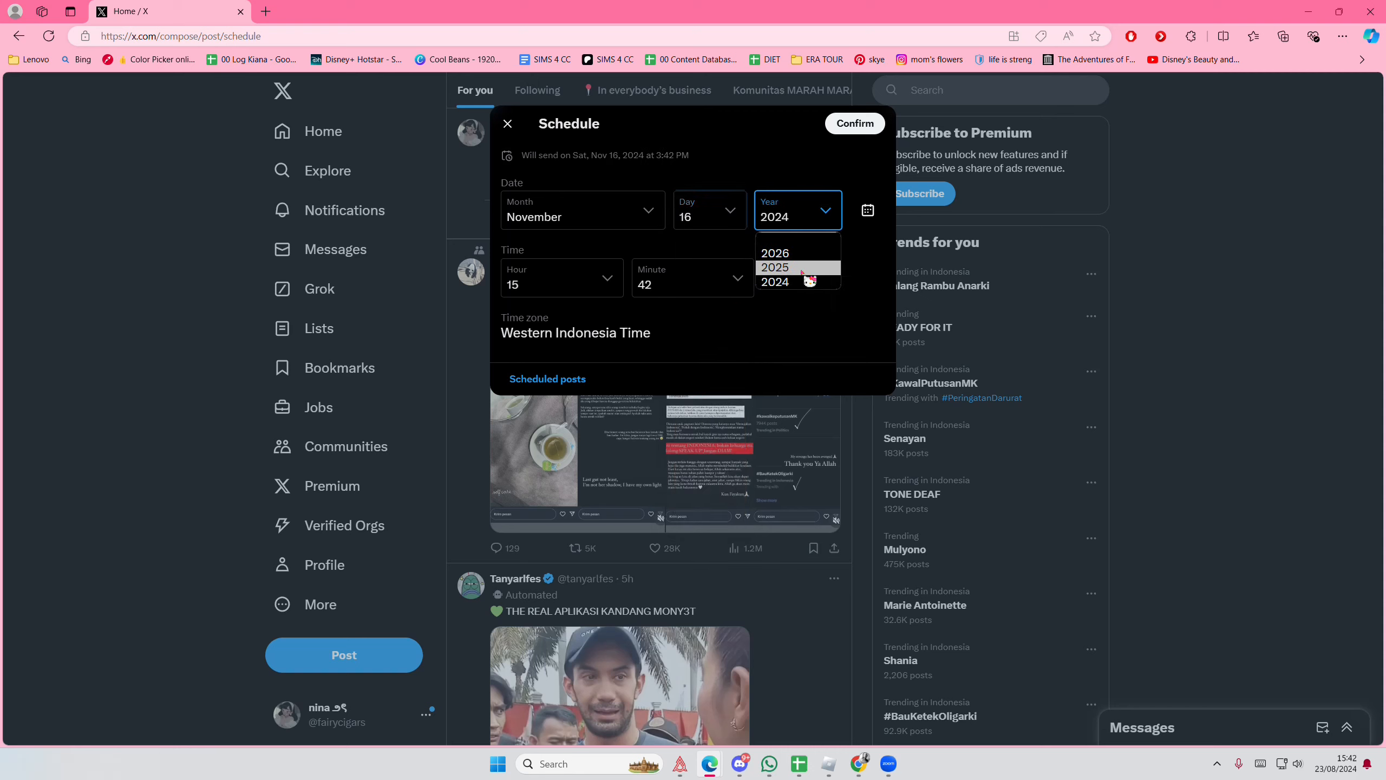
{"action": "left_click", "coordinate": [774, 267]}
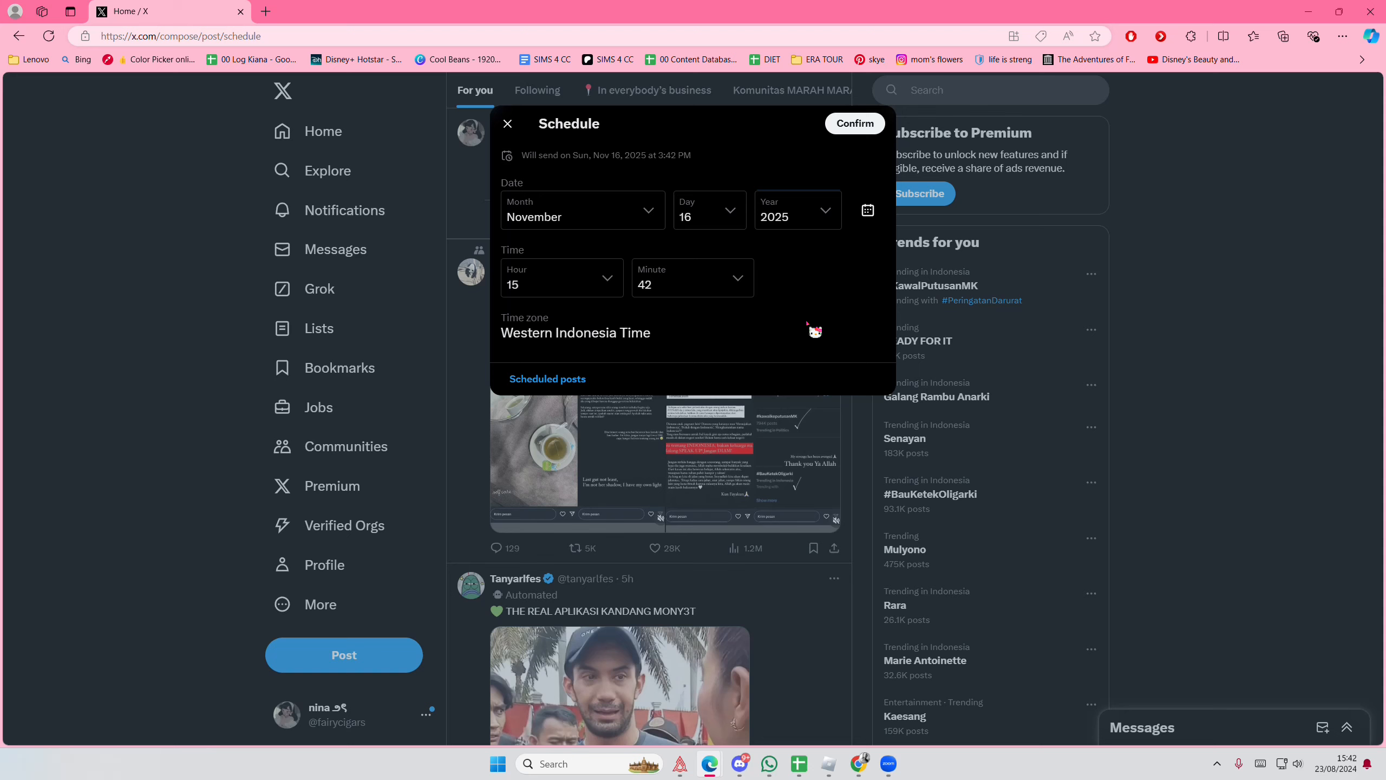
Keep the send hour at 15 (3:42 PM) and confirm the Nov 16, 2025 schedule.
{"action": "left_click", "coordinate": [561, 278]}
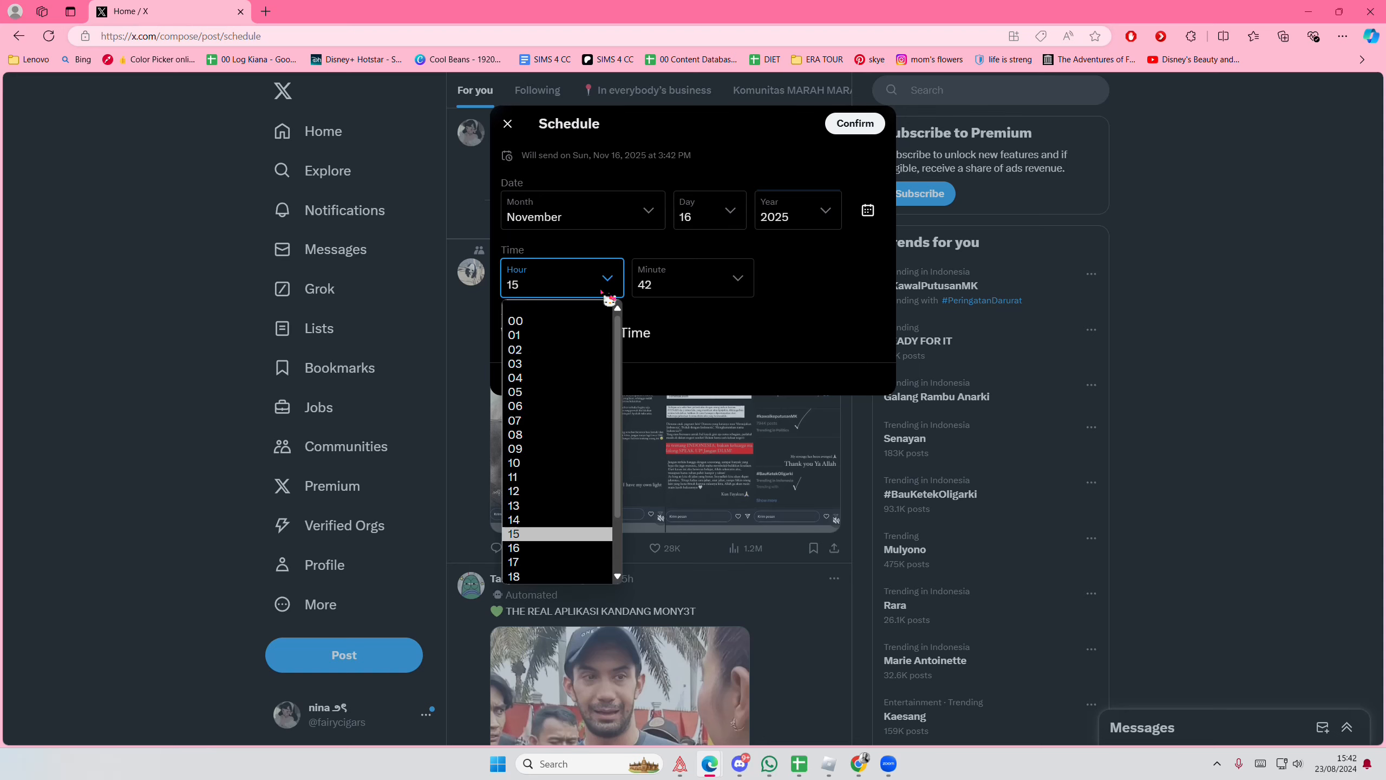
{"action": "left_click", "coordinate": [513, 533]}
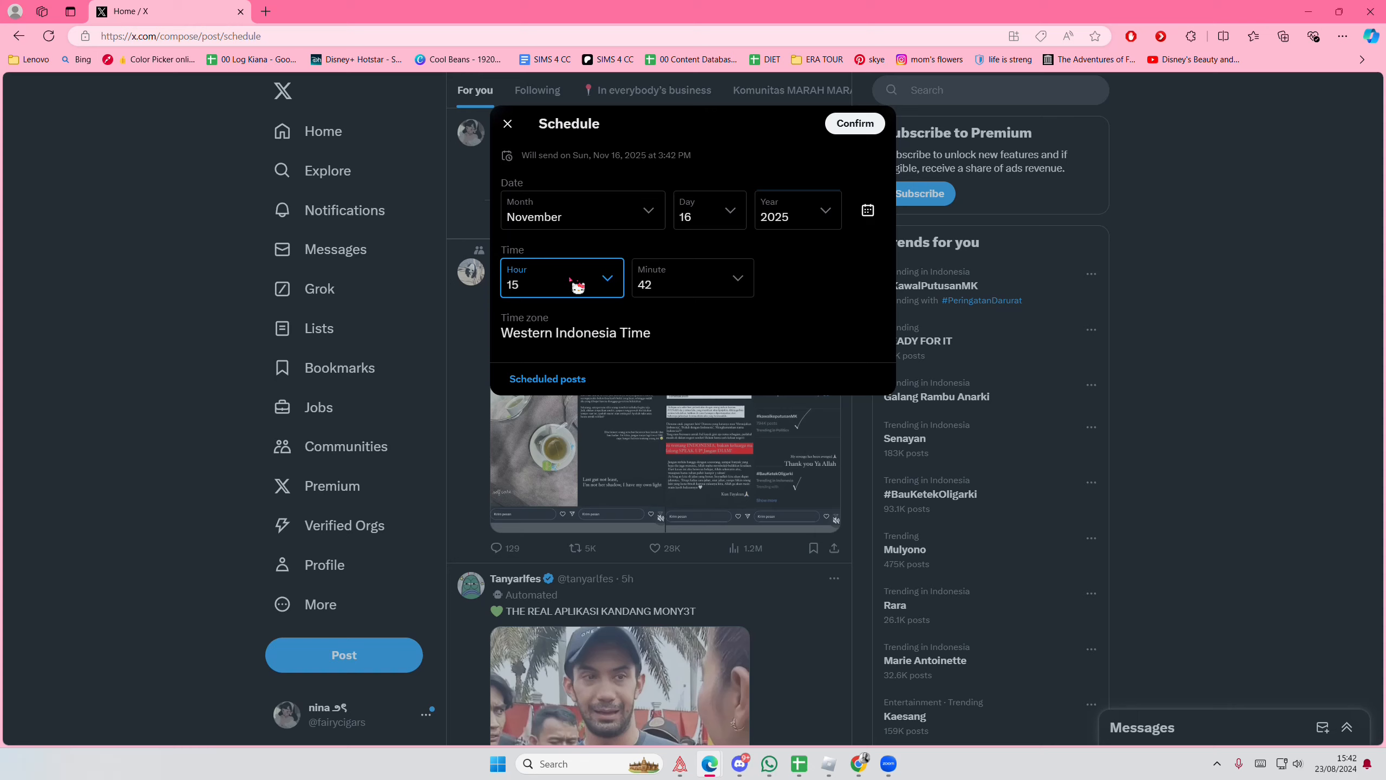
{"action": "mouse_move", "coordinate": [561, 345]}
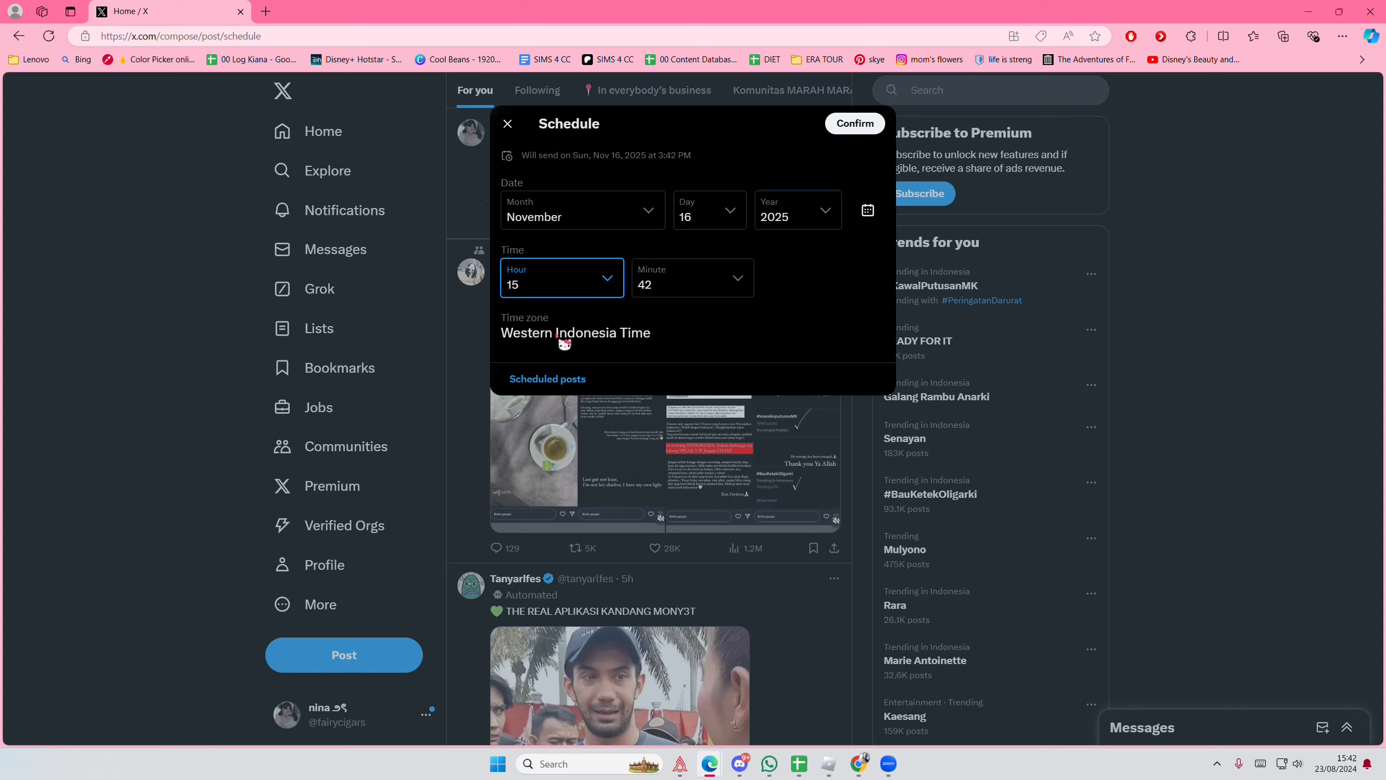
{"action": "mouse_move", "coordinate": [737, 327]}
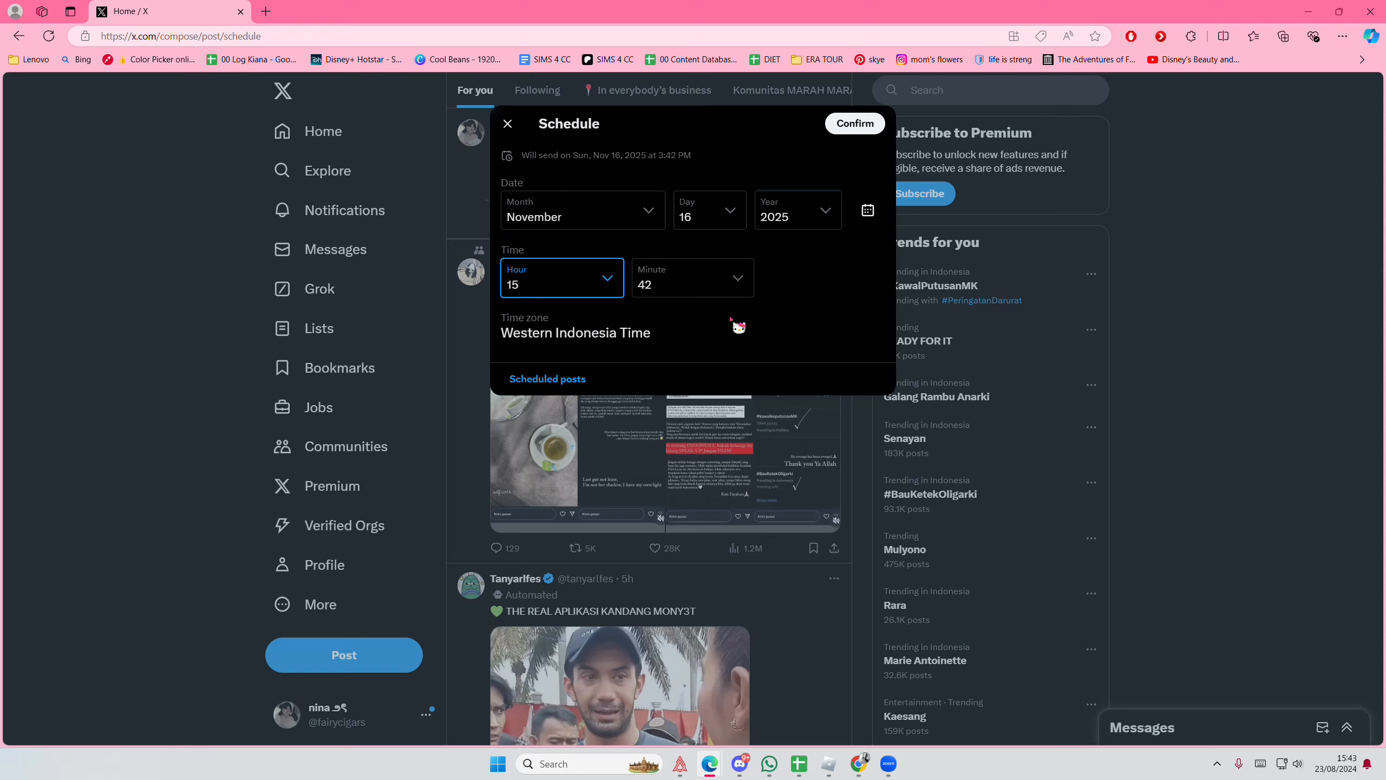
{"action": "mouse_move", "coordinate": [762, 163]}
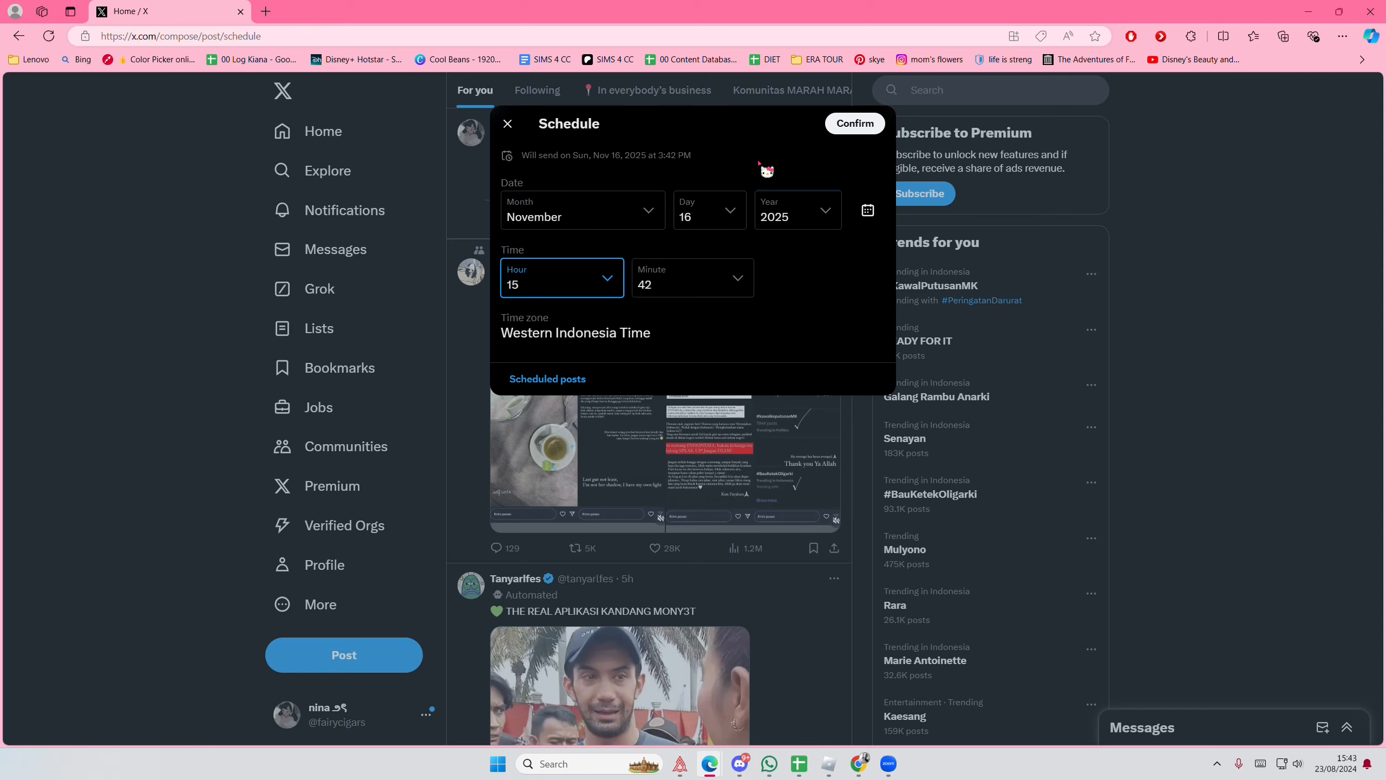
{"action": "left_click", "coordinate": [855, 123]}
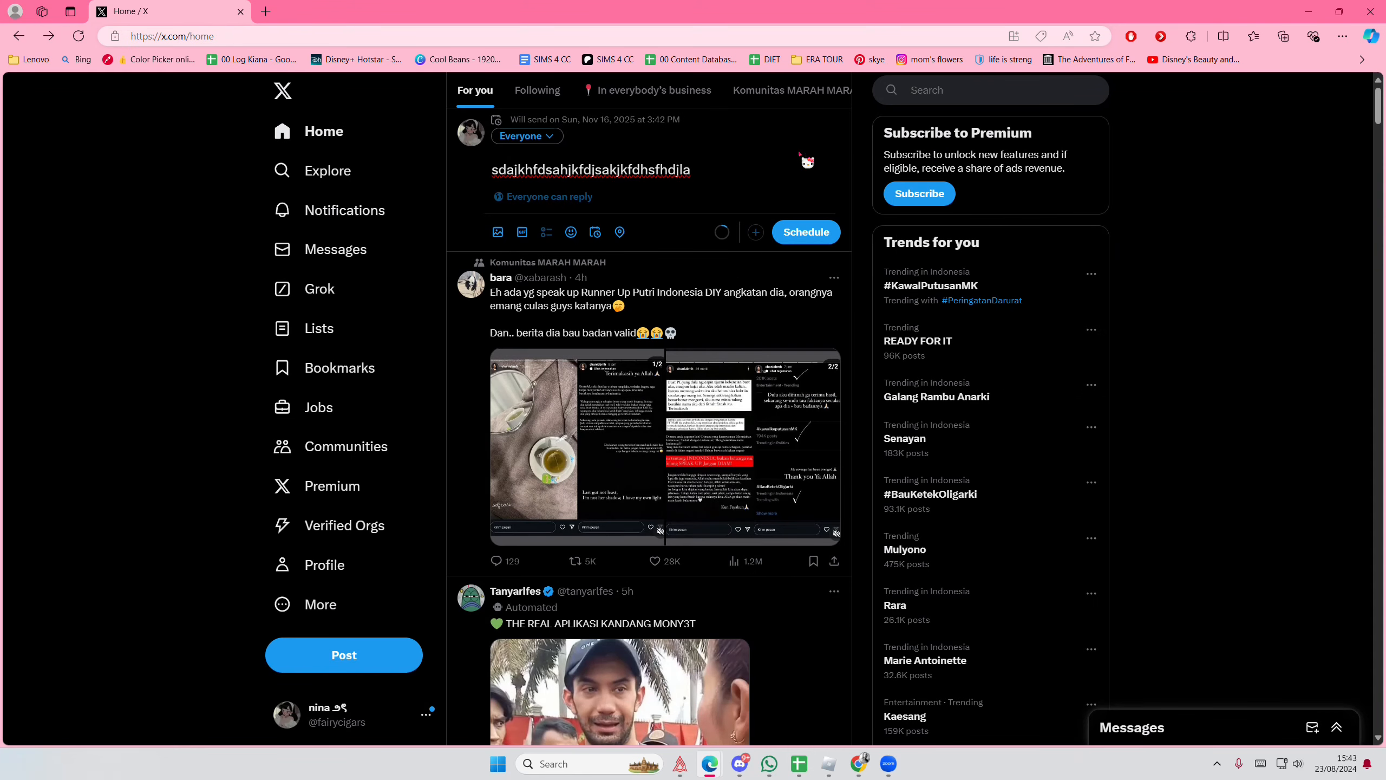